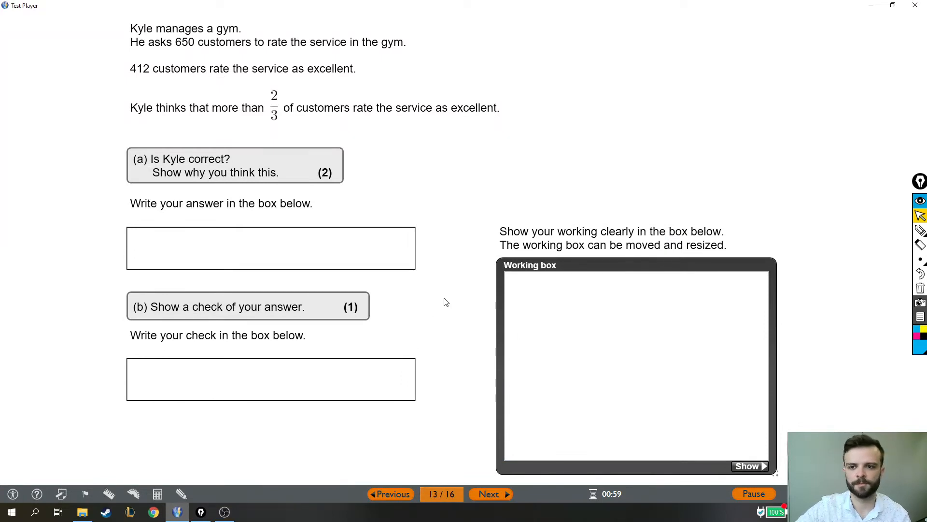
mouse_move(448, 302)
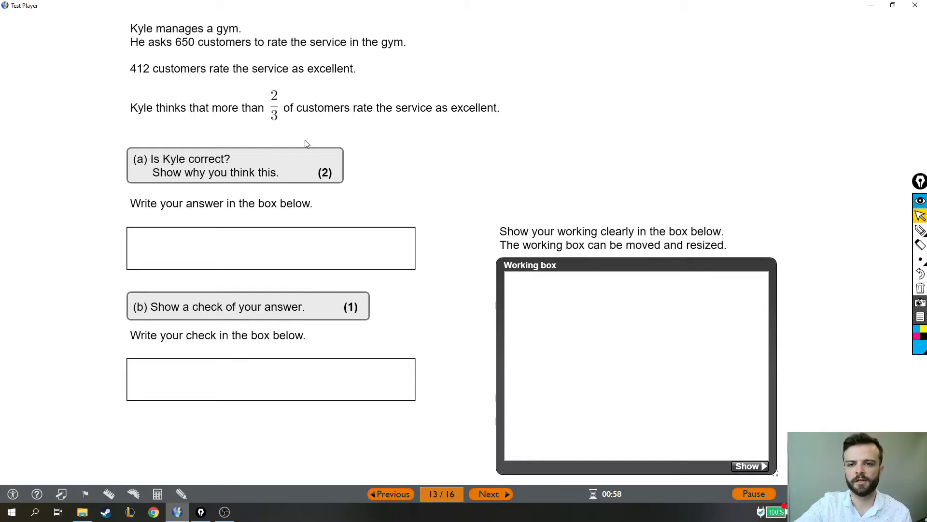
mouse_move(237, 152)
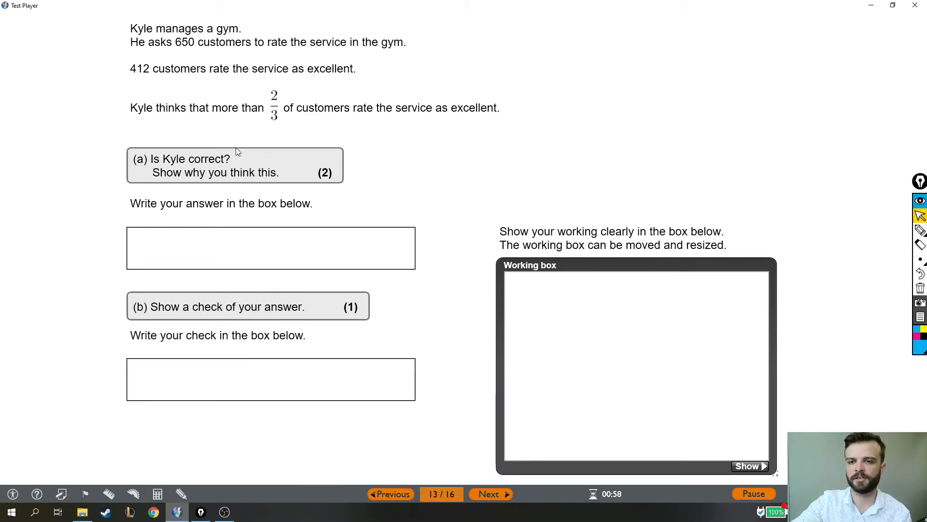
mouse_move(190, 56)
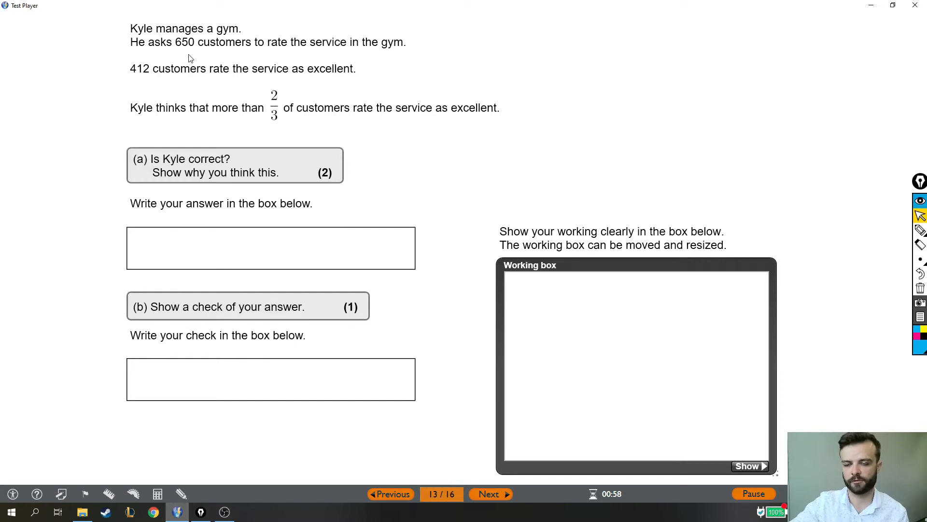
mouse_move(173, 54)
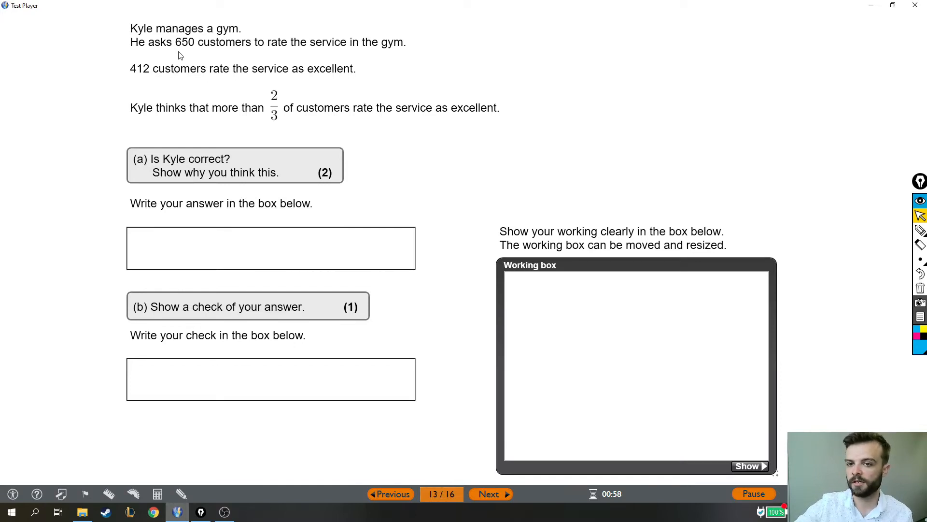
mouse_move(268, 106)
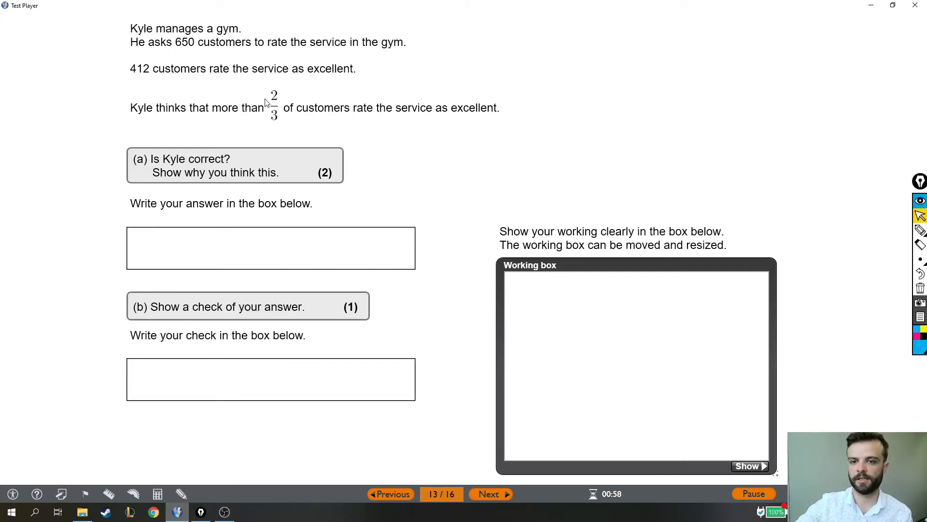
mouse_move(270, 130)
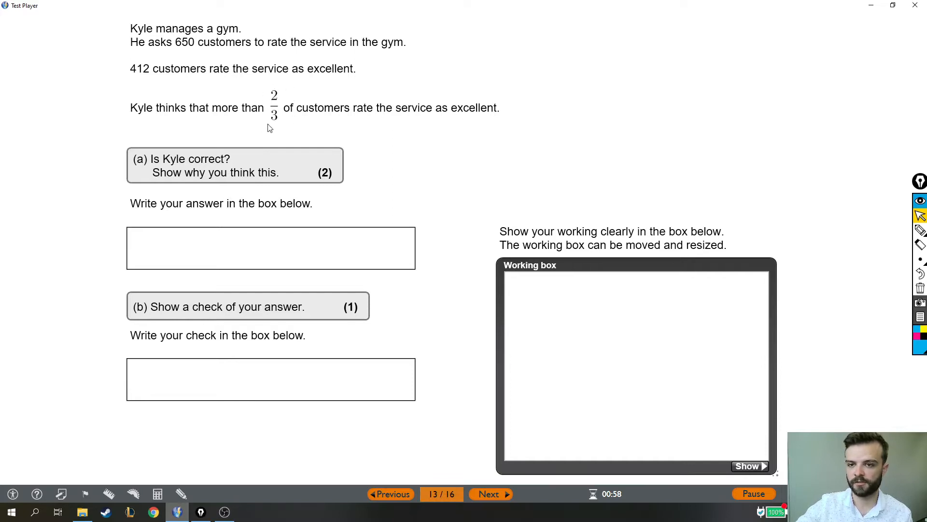
mouse_move(183, 56)
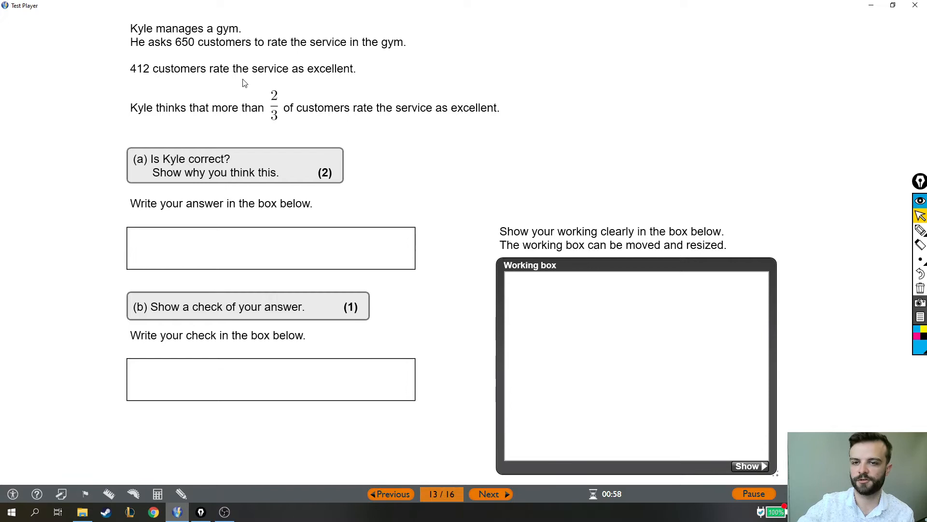
mouse_move(146, 76)
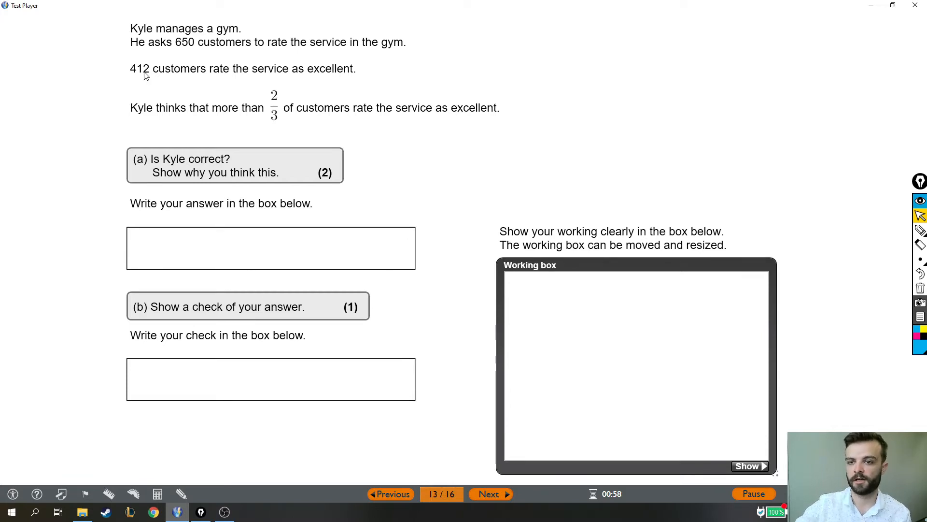
mouse_move(139, 84)
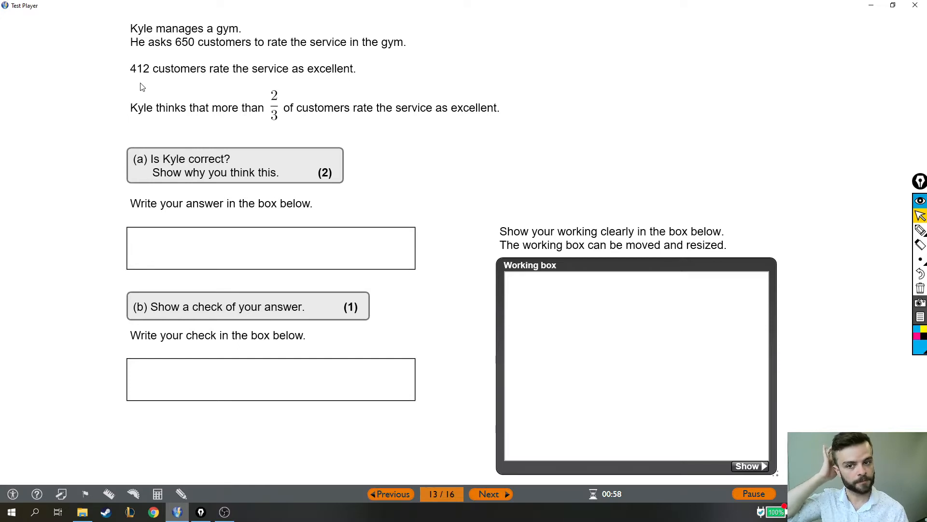
mouse_move(152, 433)
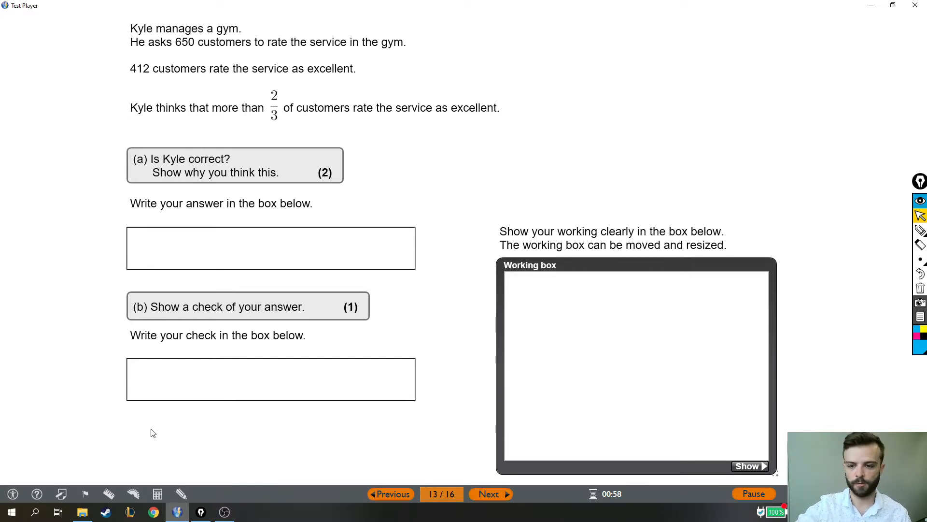
Calculate 650 ÷ 3 = 216.666667, then × 2 = 433.333334, copying both into the working box
left_click(157, 494)
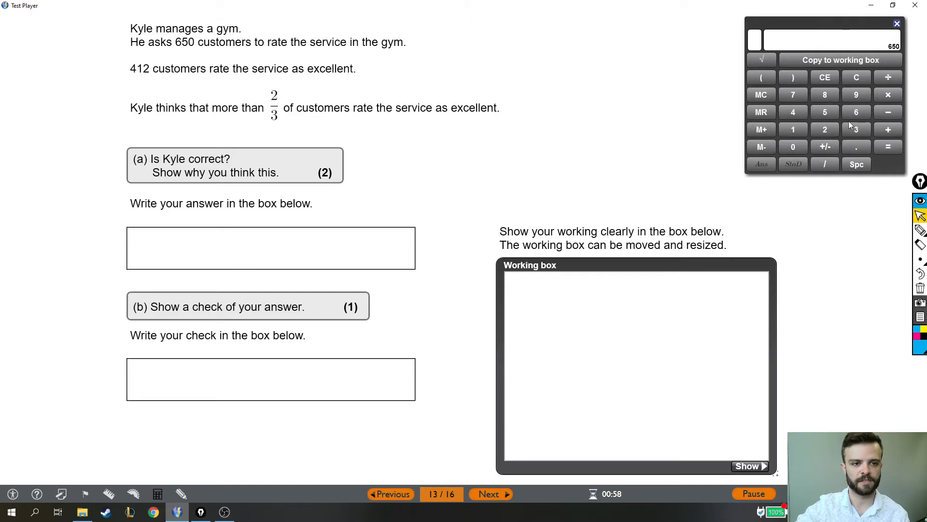
left_click(888, 76)
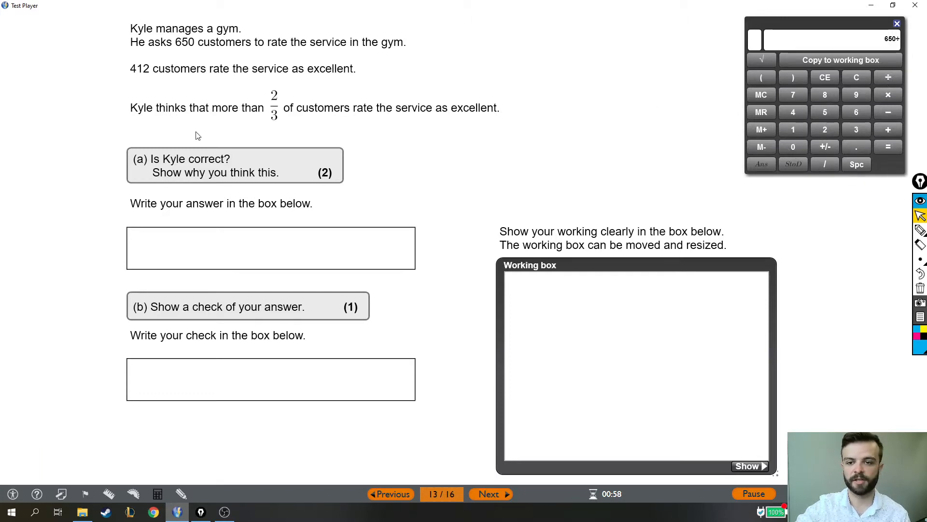
mouse_move(853, 133)
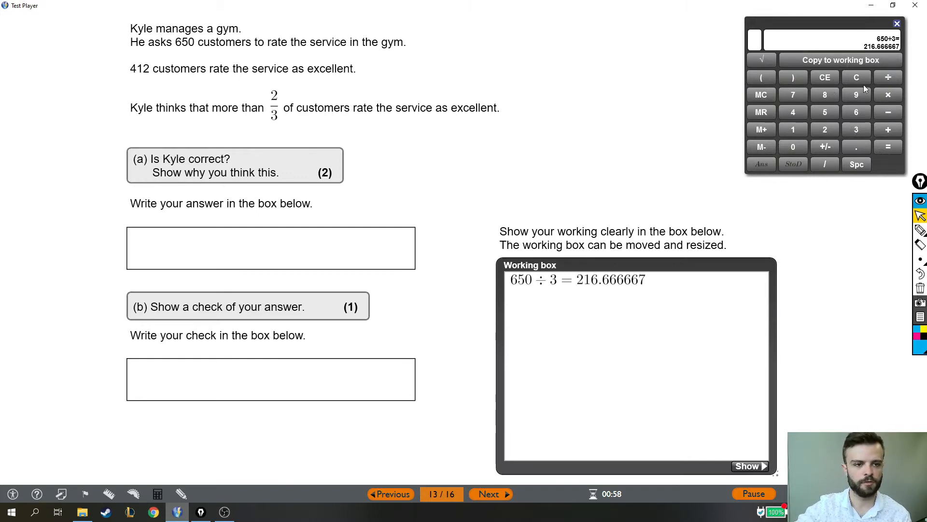
left_click(888, 147)
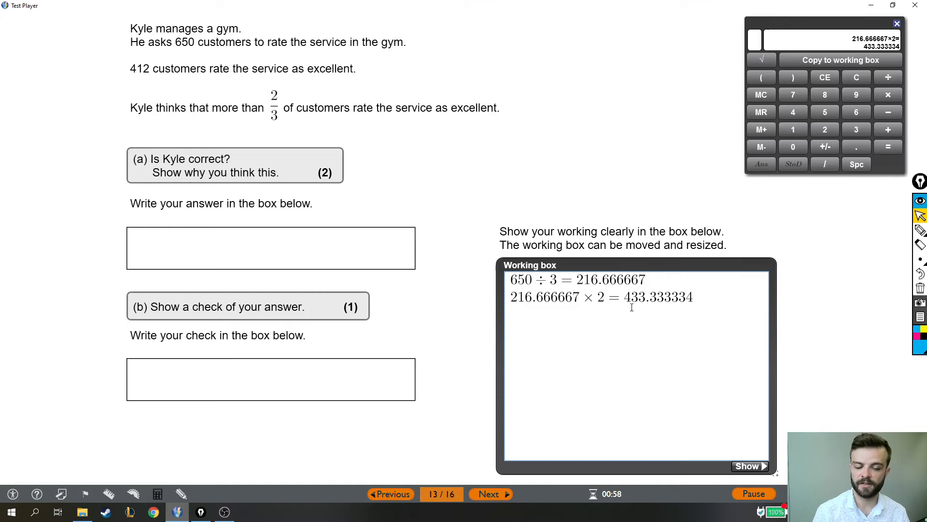
mouse_move(644, 309)
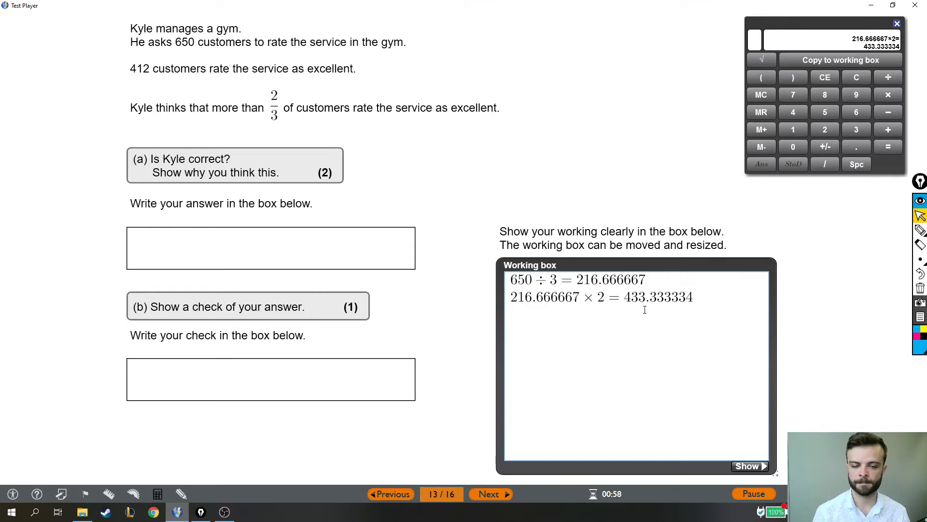
mouse_move(343, 139)
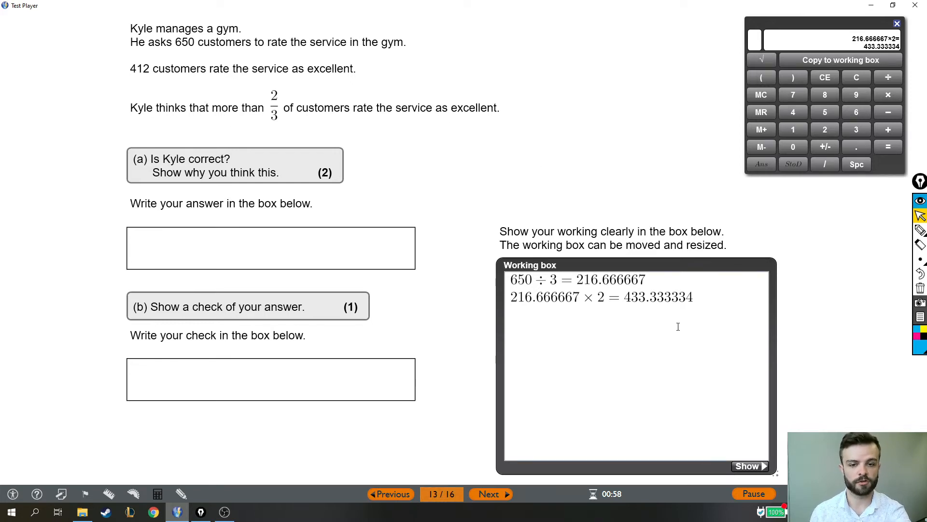
mouse_move(706, 320)
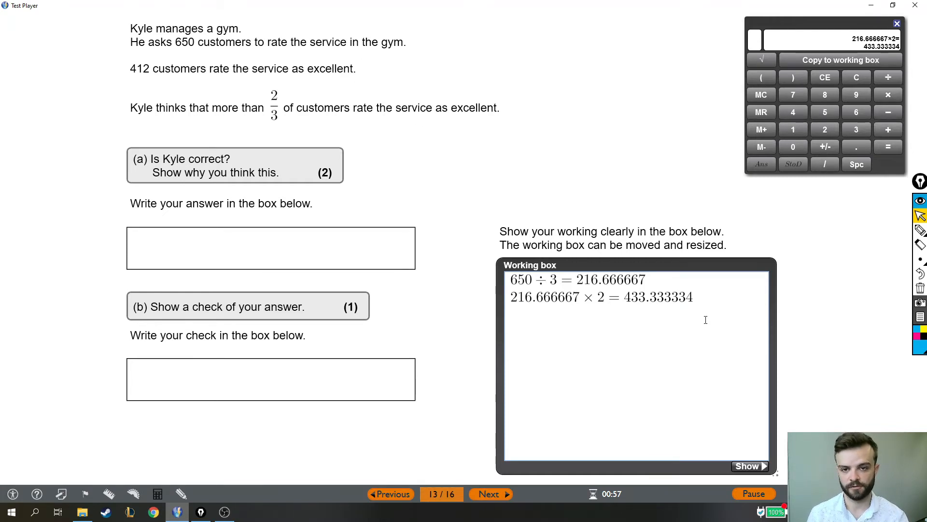
Type 'No.' into the part (a) answer box
type("N")
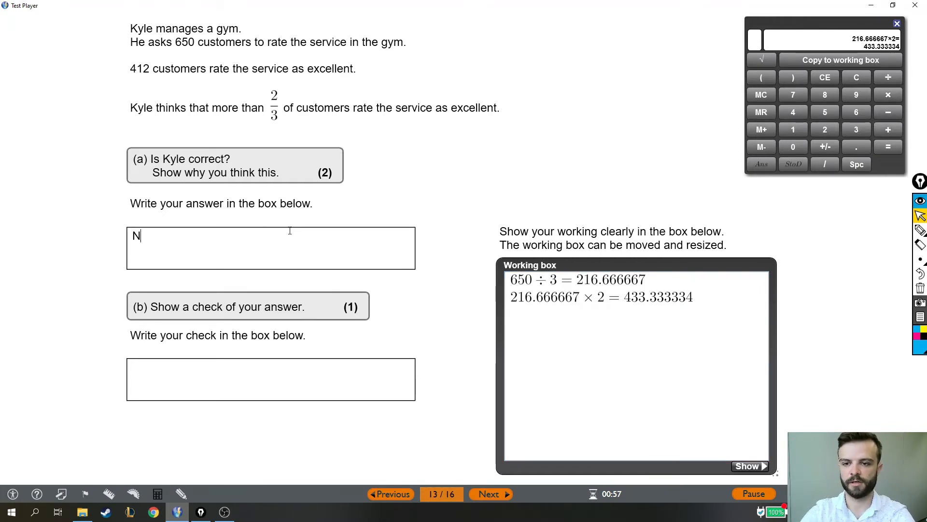
type("o")
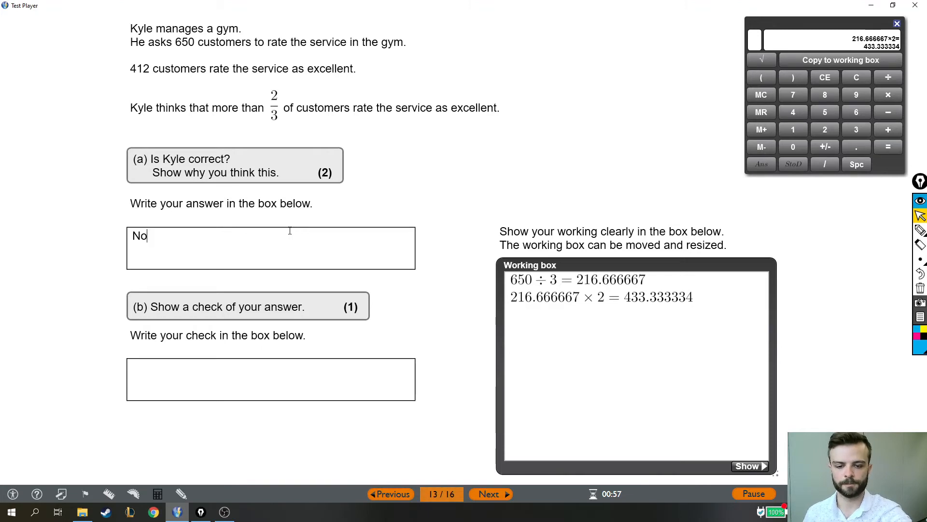
type(".")
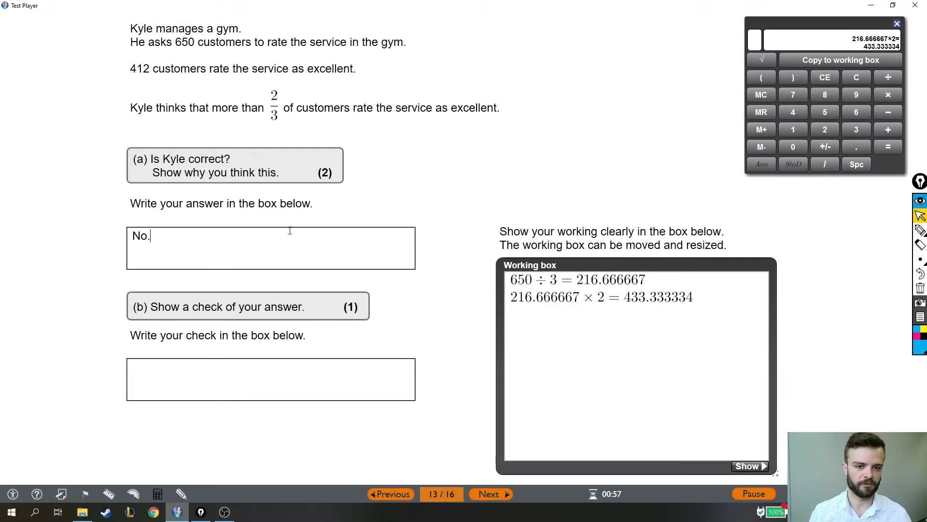
mouse_move(505, 285)
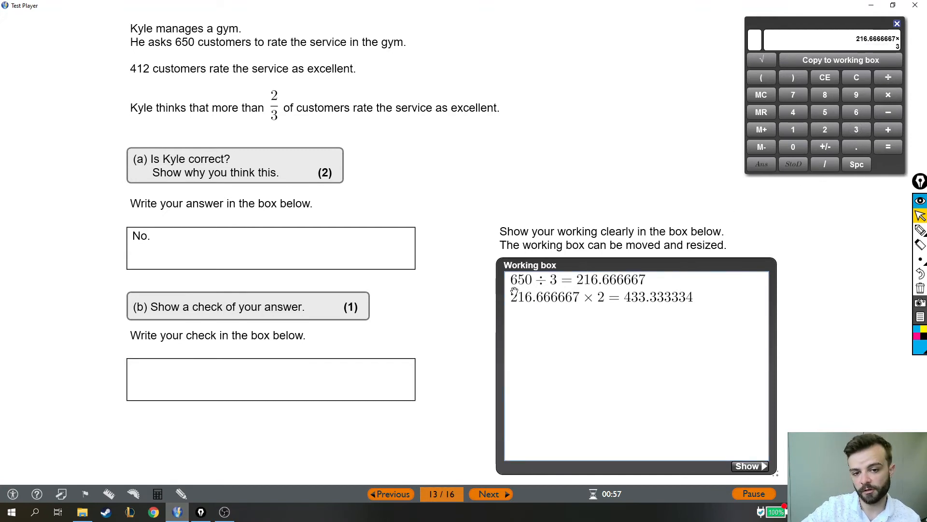
Copy the reverse check 216.6666667 × 3 = 650.000000 into the working box
left_click(888, 146)
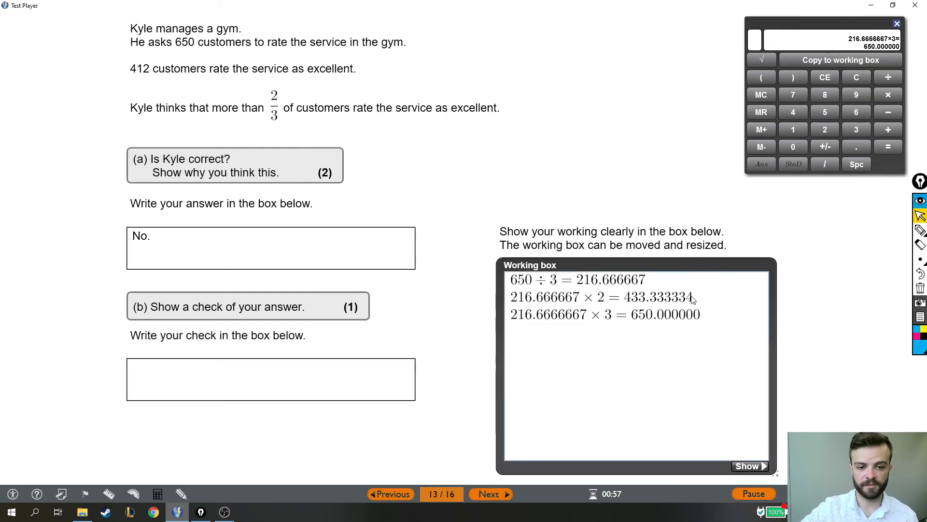
mouse_move(687, 326)
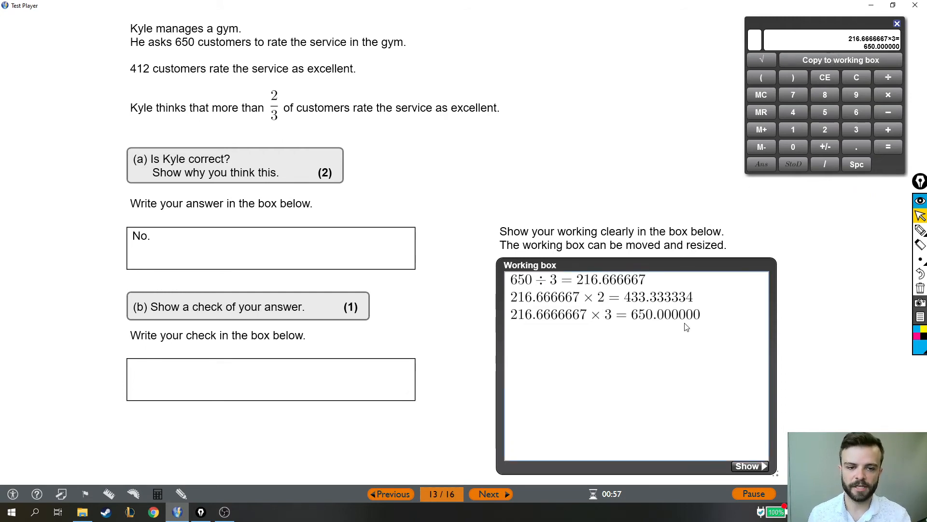
mouse_move(883, 330)
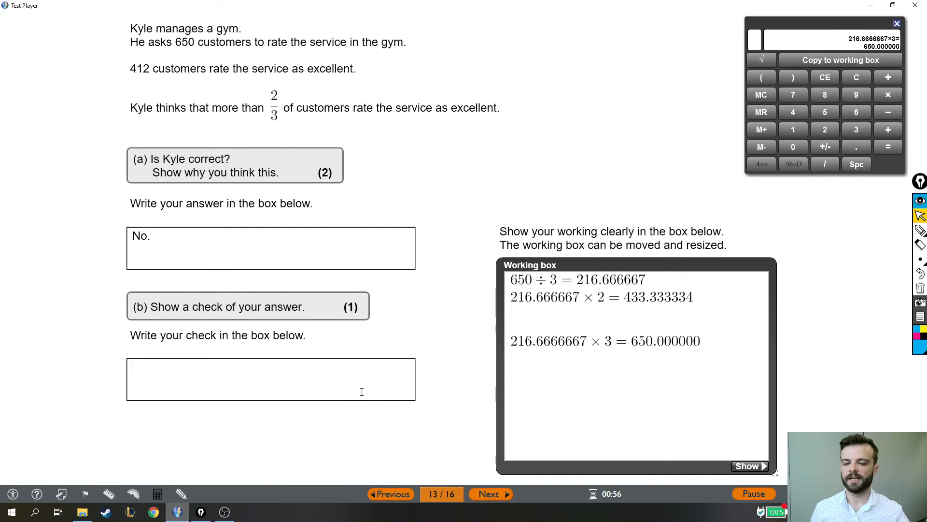
Type '216.6666667x3=' into the part (b) check box
type("216.6666667")
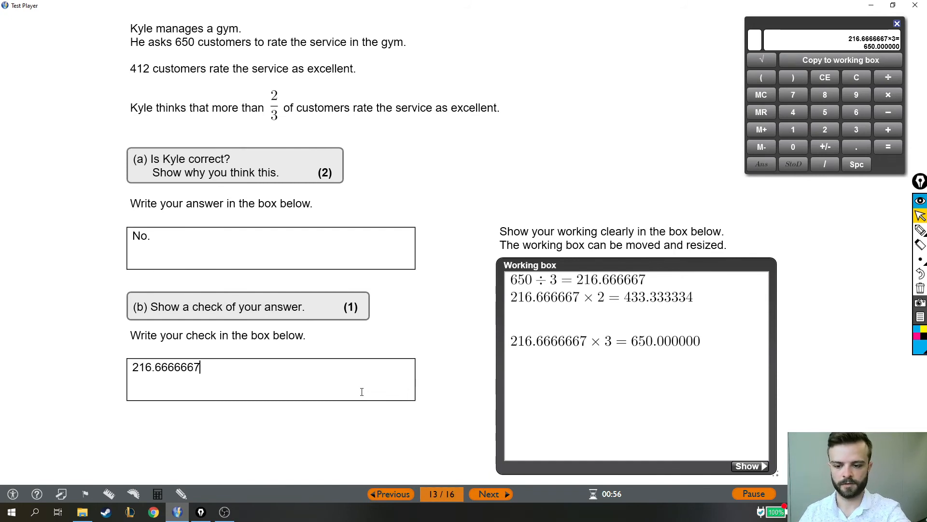
type("x3=")
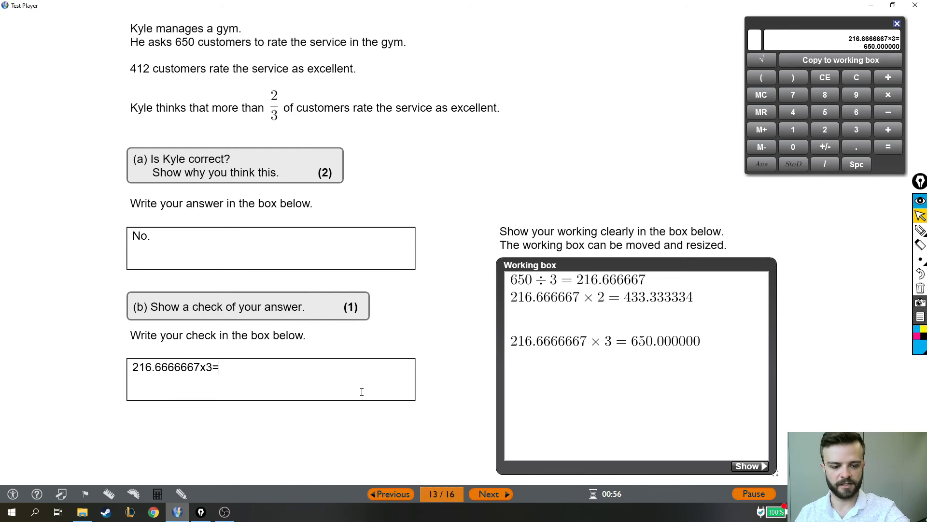